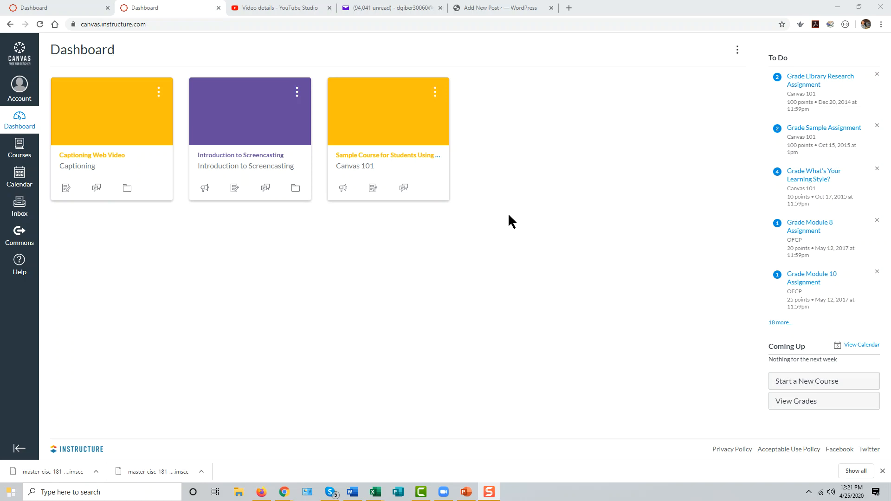
{"action": "mouse_move", "coordinate": [491, 233]}
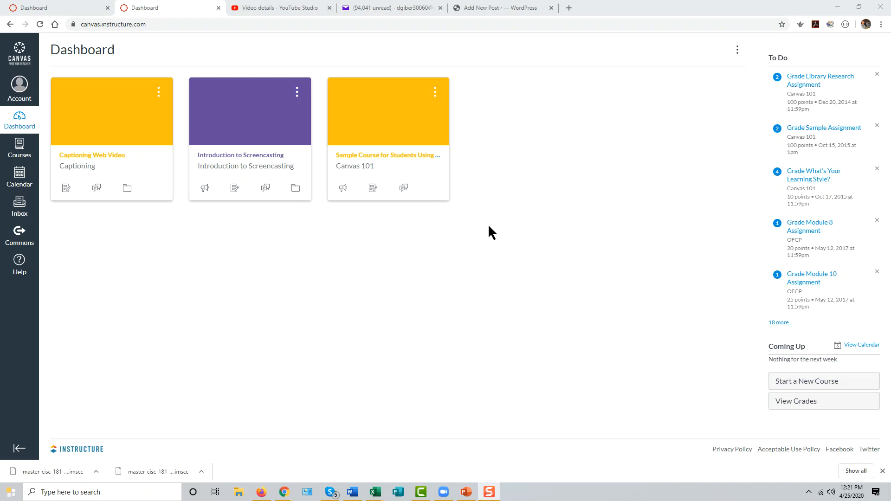
{"action": "mouse_move", "coordinate": [391, 246]}
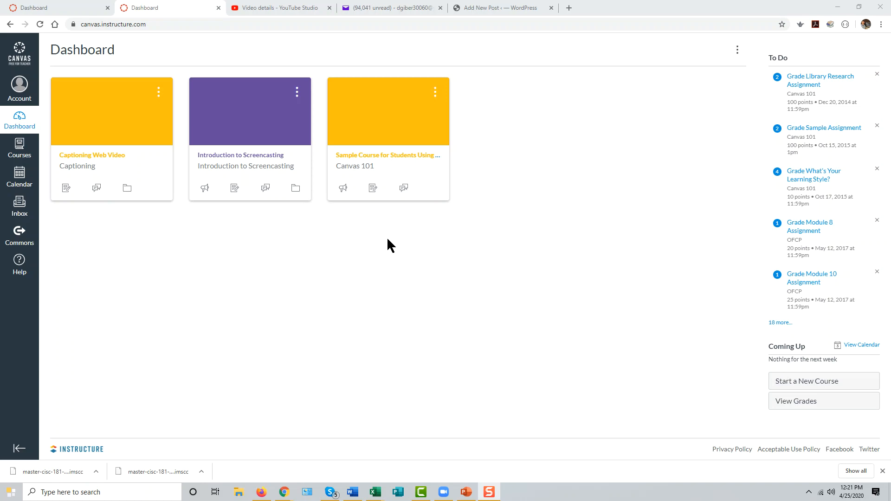
{"action": "mouse_move", "coordinate": [112, 116]}
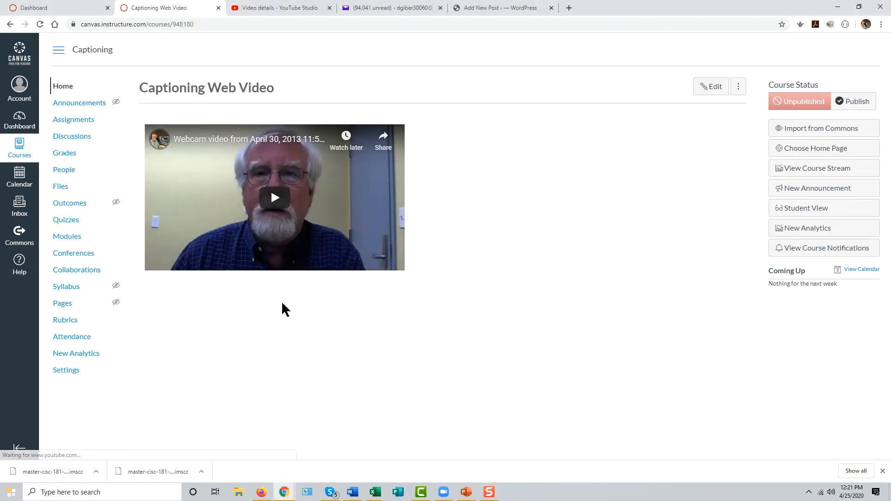
{"action": "mouse_move", "coordinate": [66, 370]}
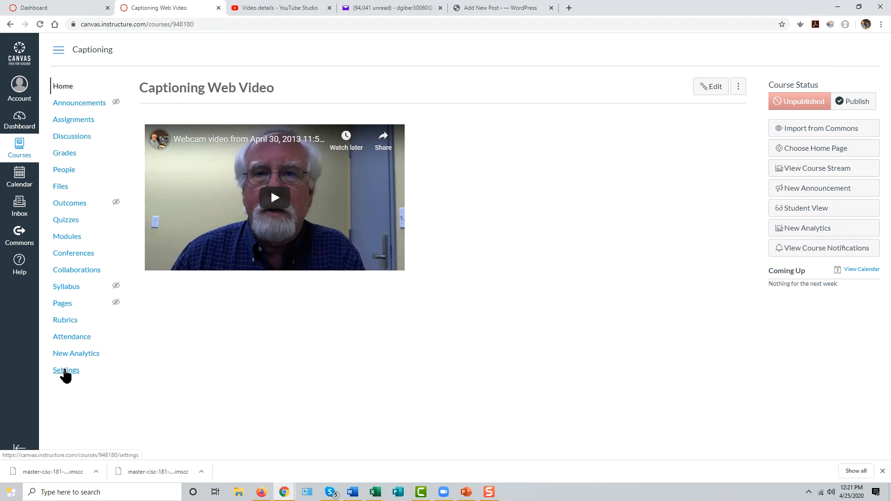
Open the Captioning Web Video course's Settings page to view its Course Details.
{"action": "left_click", "coordinate": [66, 370]}
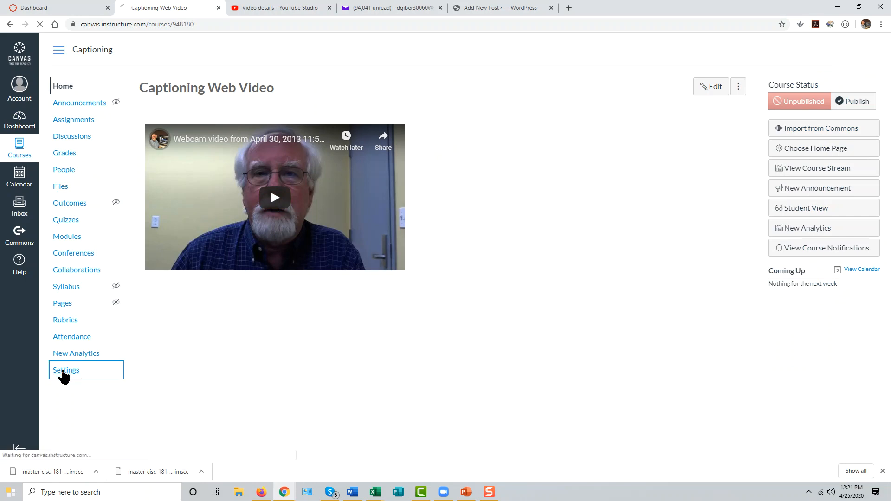
{"action": "left_click", "coordinate": [66, 370]}
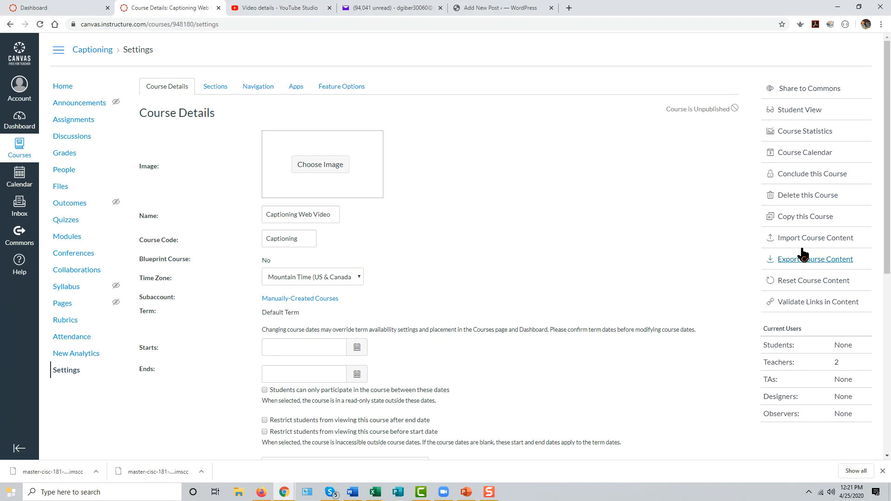
{"action": "mouse_move", "coordinate": [815, 259]}
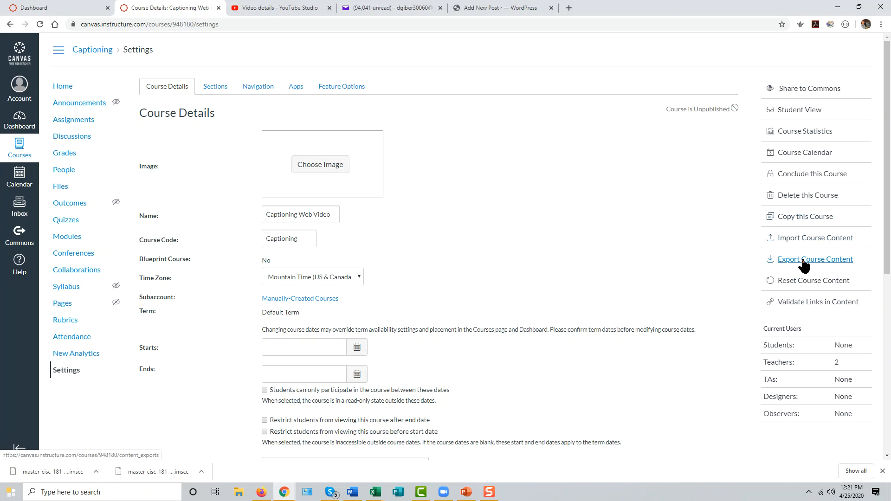
Create a full Course-type export of Captioning Web Video and let it complete.
{"action": "left_click", "coordinate": [816, 259]}
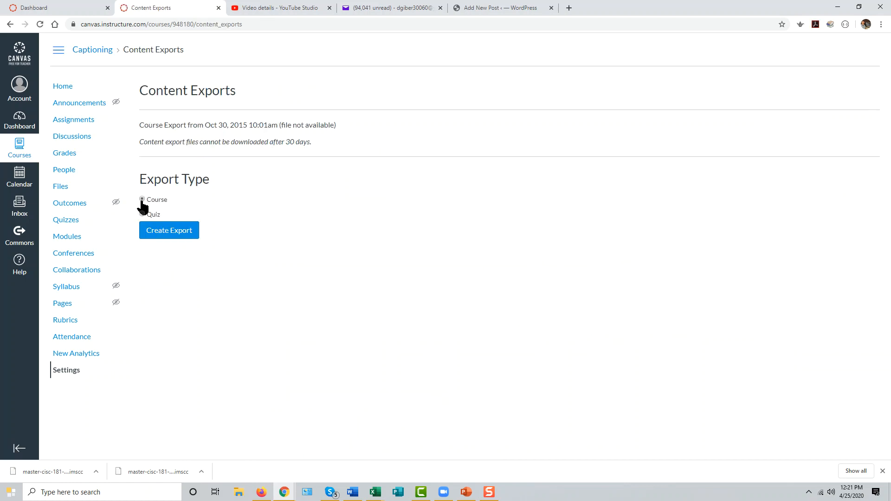
{"action": "left_click", "coordinate": [142, 200]}
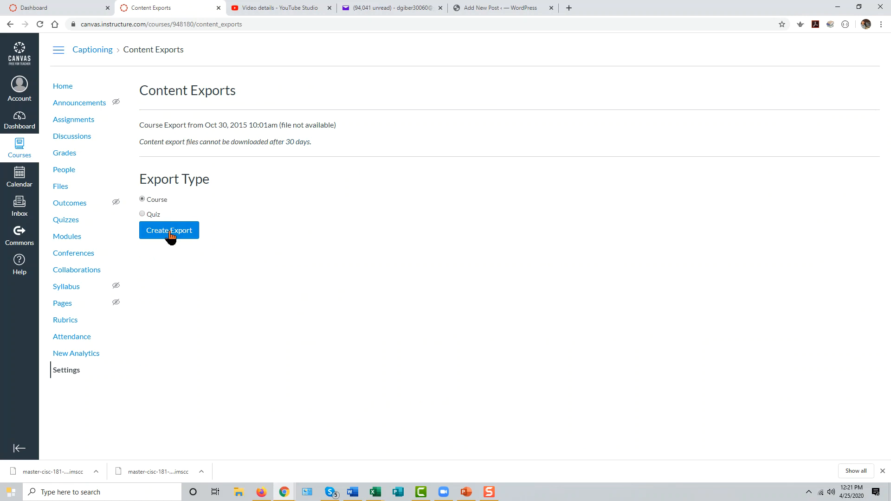
{"action": "left_click", "coordinate": [169, 231]}
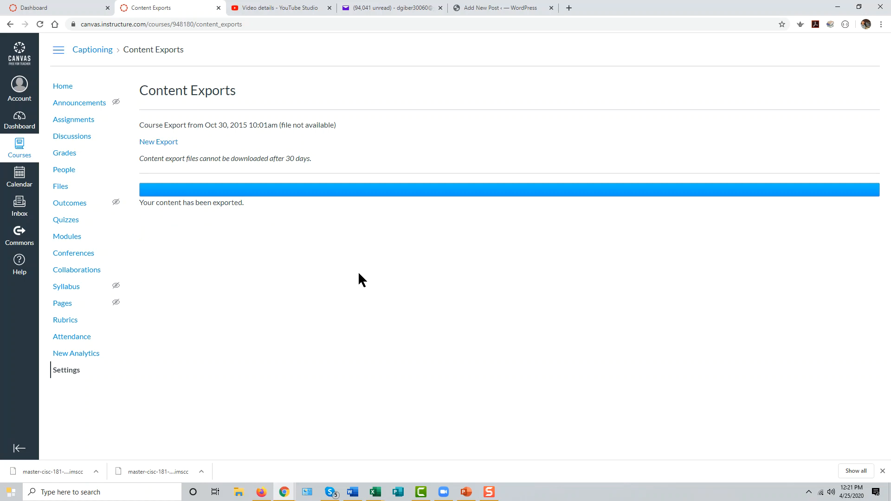
{"action": "mouse_move", "coordinate": [168, 158]}
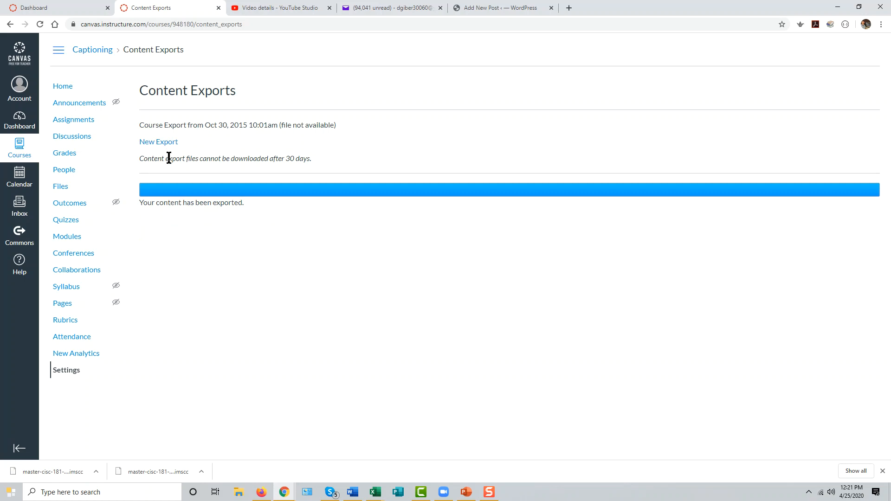
{"action": "mouse_move", "coordinate": [159, 142]}
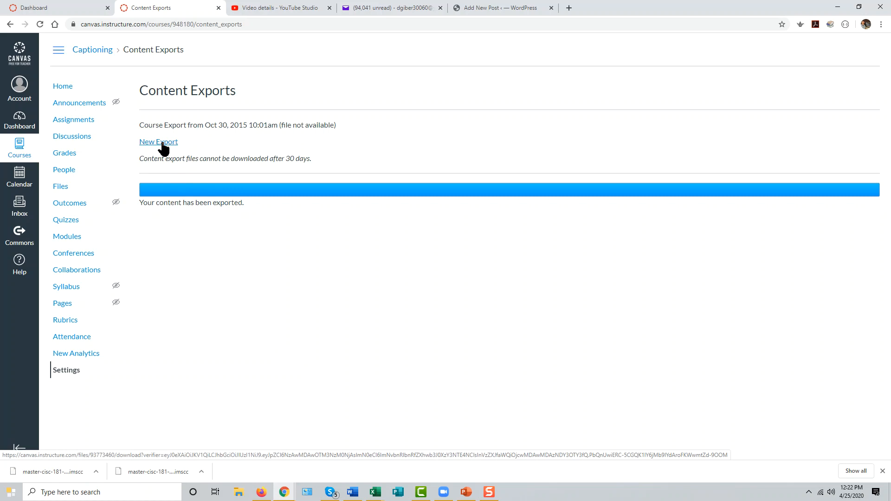
Download captioning-web-video-export.imscc into the Canvas course exports folder.
{"action": "left_click", "coordinate": [158, 141]}
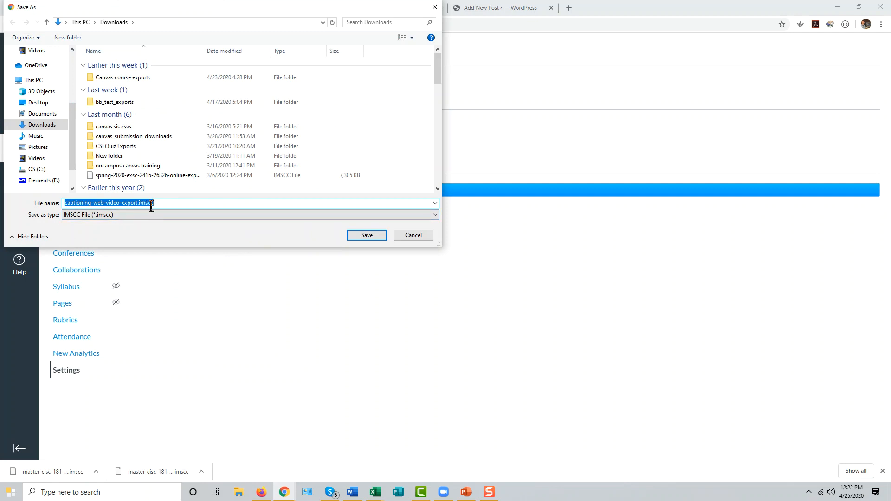
{"action": "mouse_move", "coordinate": [164, 206]}
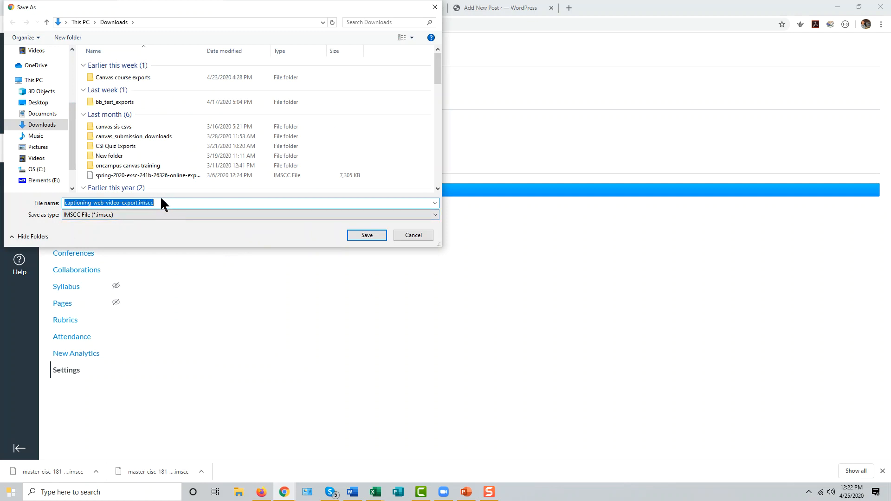
{"action": "mouse_move", "coordinate": [149, 98]}
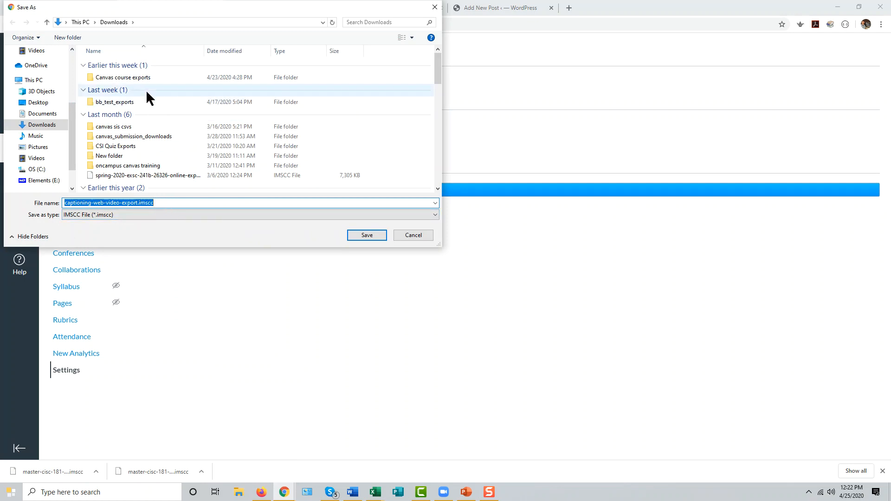
{"action": "left_click", "coordinate": [123, 77]}
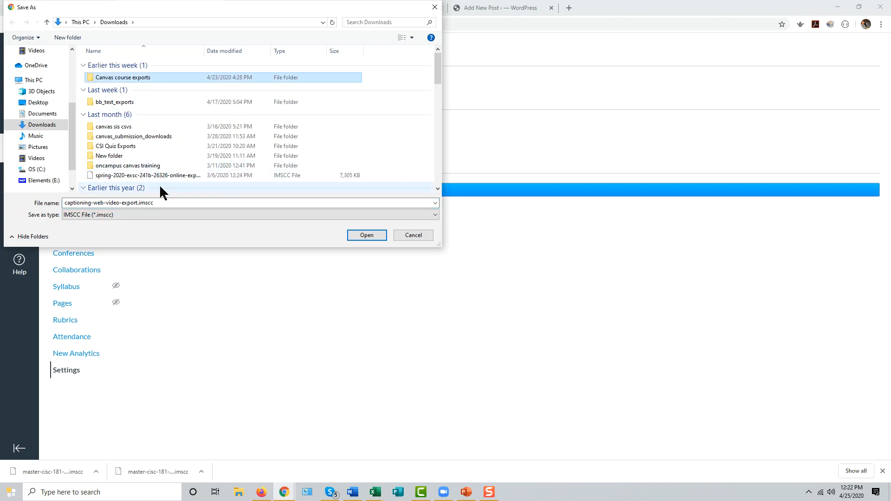
{"action": "double_click", "coordinate": [125, 78]}
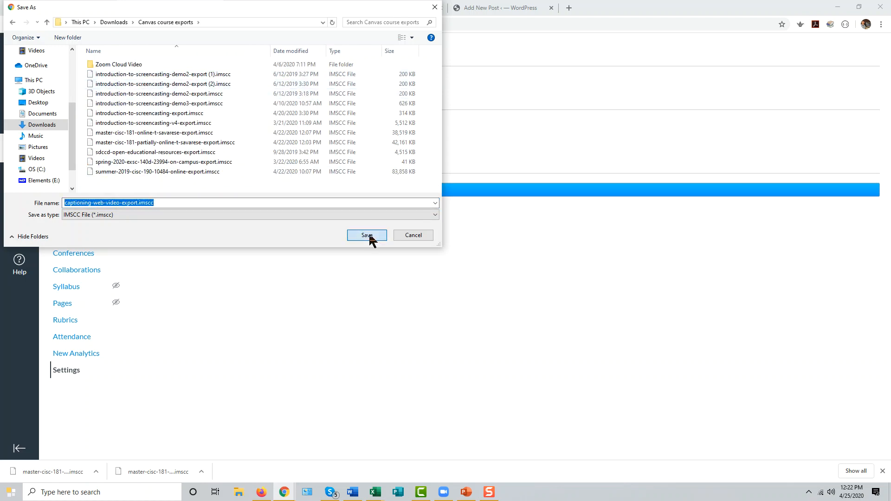
{"action": "left_click", "coordinate": [367, 235]}
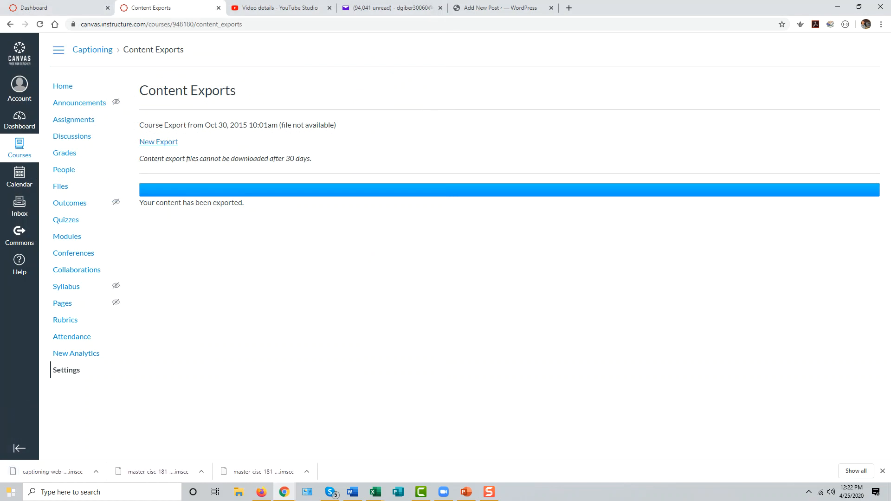
{"action": "mouse_move", "coordinate": [293, 232]}
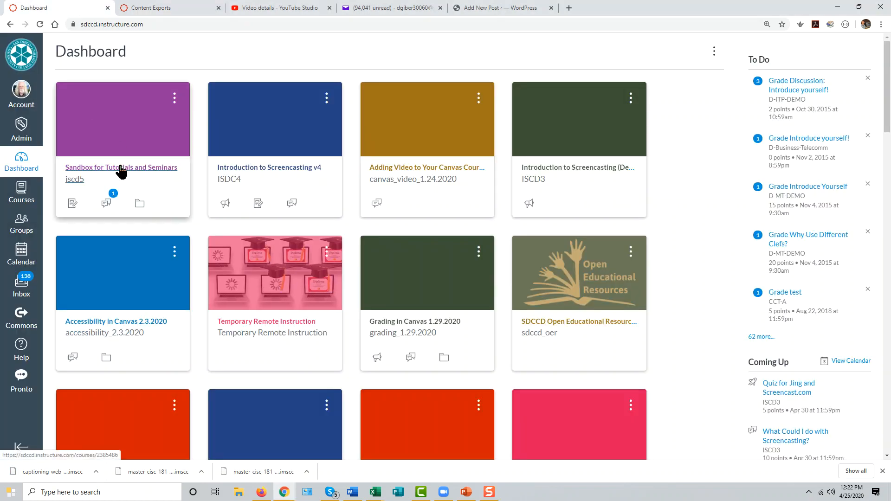
{"action": "mouse_move", "coordinate": [121, 167]}
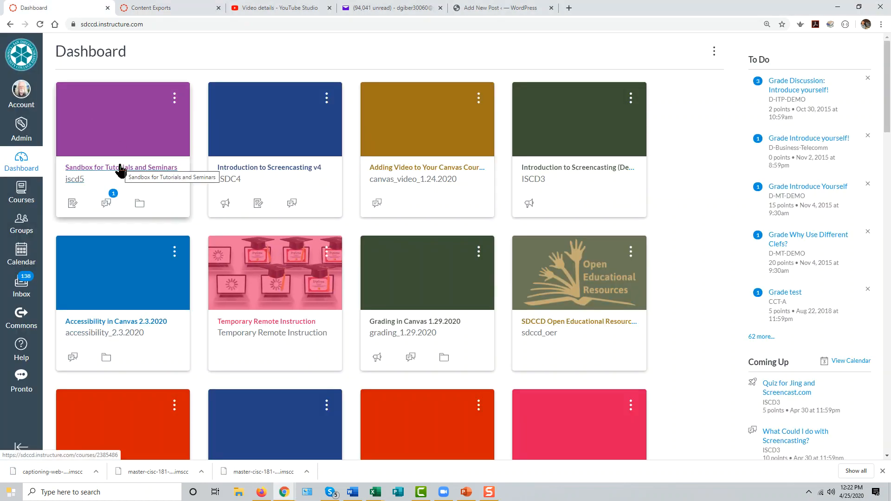
{"action": "mouse_move", "coordinate": [119, 190]}
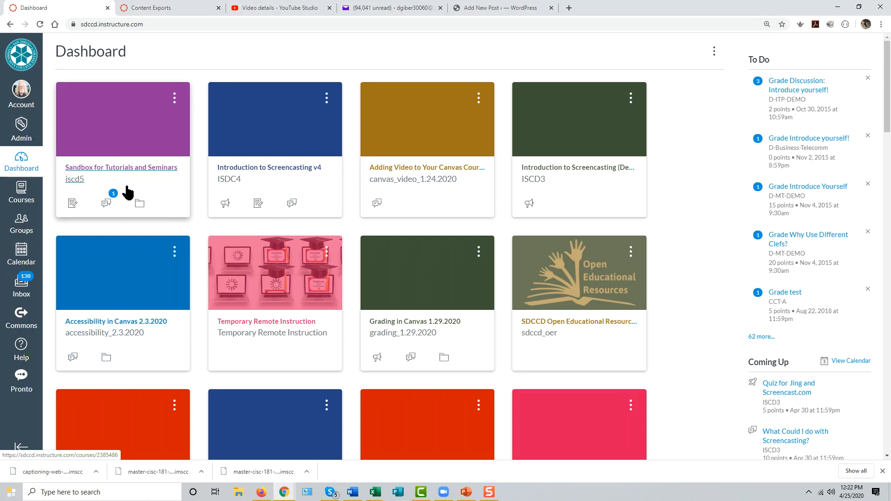
{"action": "mouse_move", "coordinate": [111, 111]}
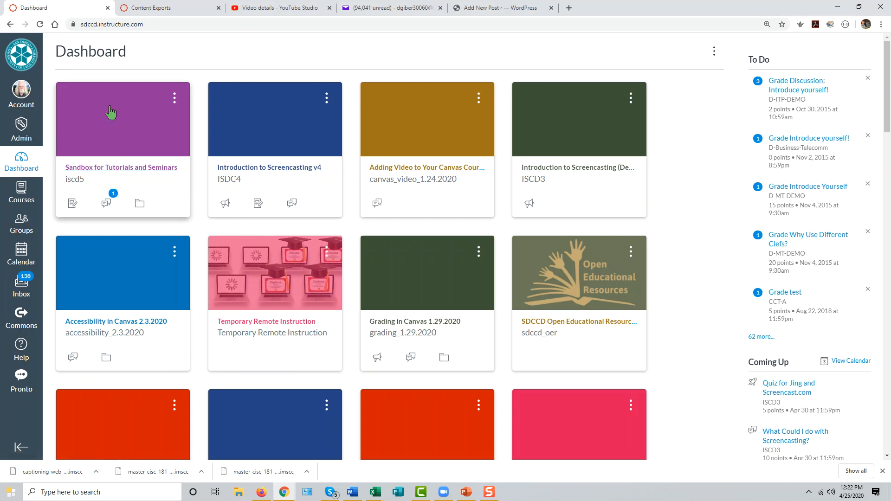
{"action": "mouse_move", "coordinate": [100, 116]}
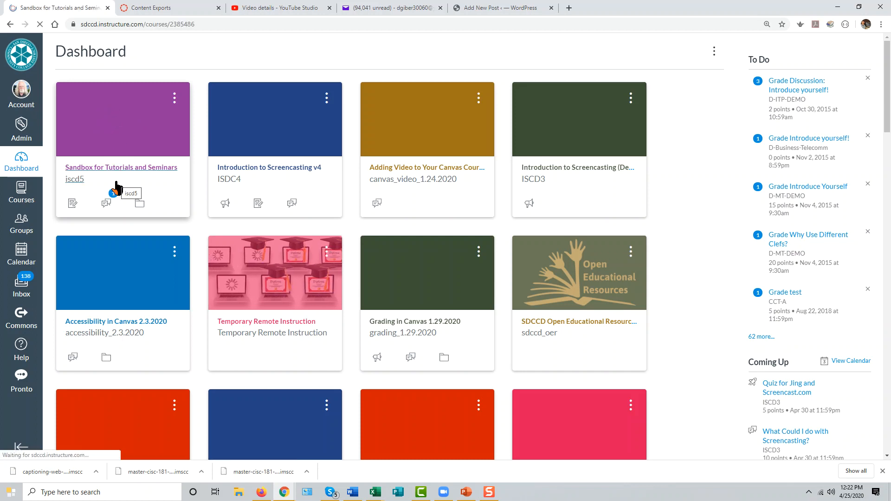
Go to the Sandbox for Tutorials and Seminars course and open its Settings.
{"action": "left_click", "coordinate": [121, 167]}
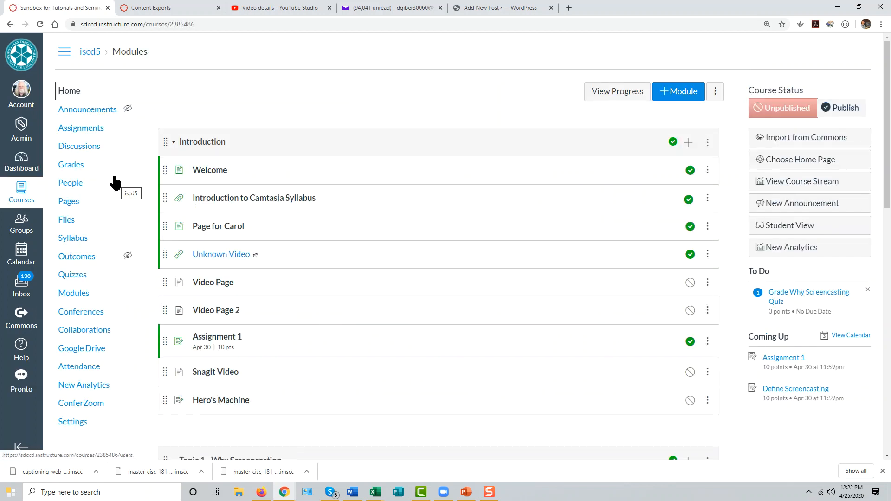
{"action": "mouse_move", "coordinate": [72, 421]}
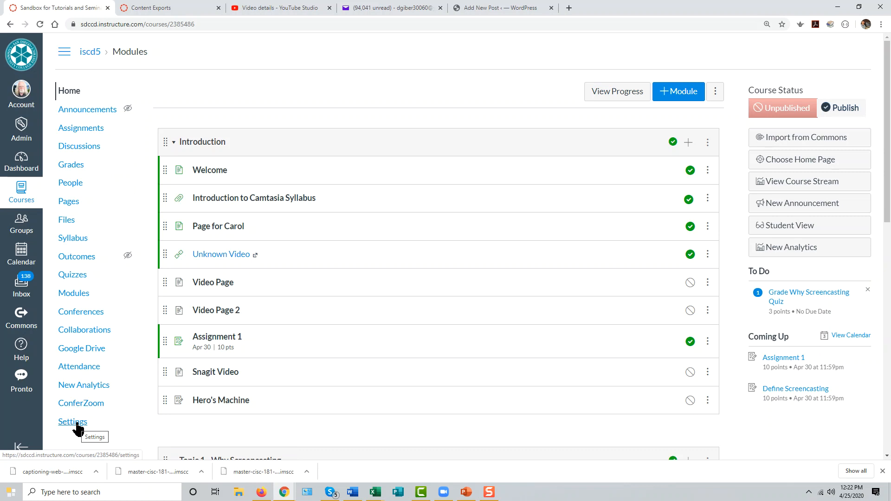
{"action": "left_click", "coordinate": [72, 422]}
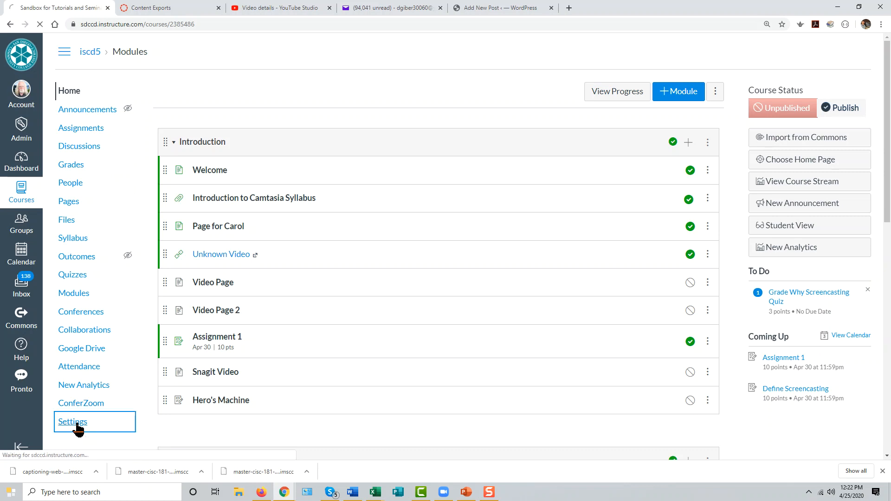
{"action": "left_click", "coordinate": [72, 422]}
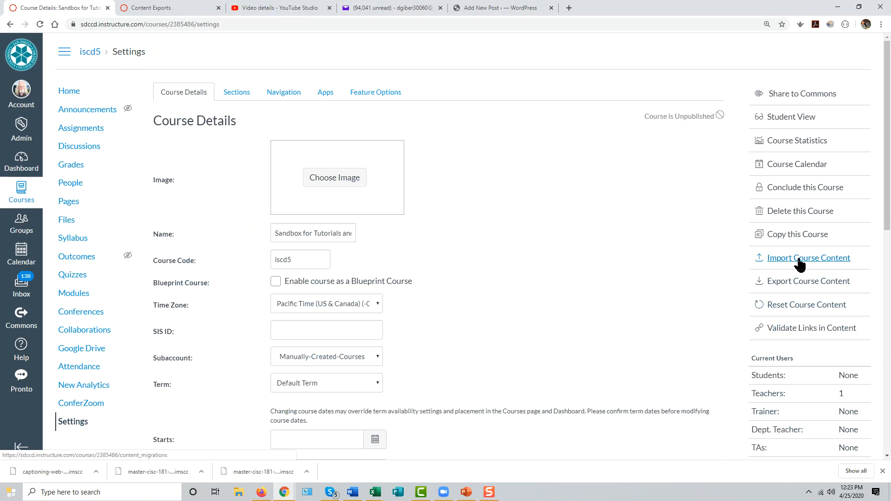
Start a course content import with Canvas Course Export Package as the content type.
{"action": "left_click", "coordinate": [808, 258]}
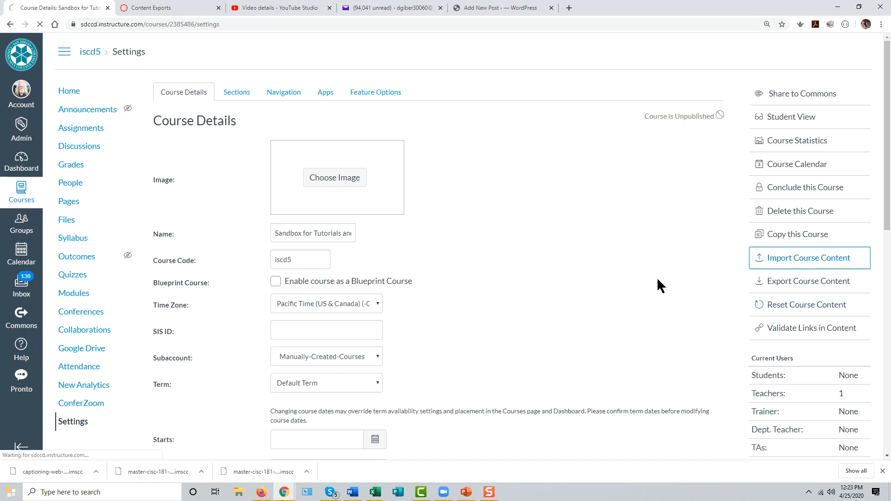
{"action": "left_click", "coordinate": [808, 258]}
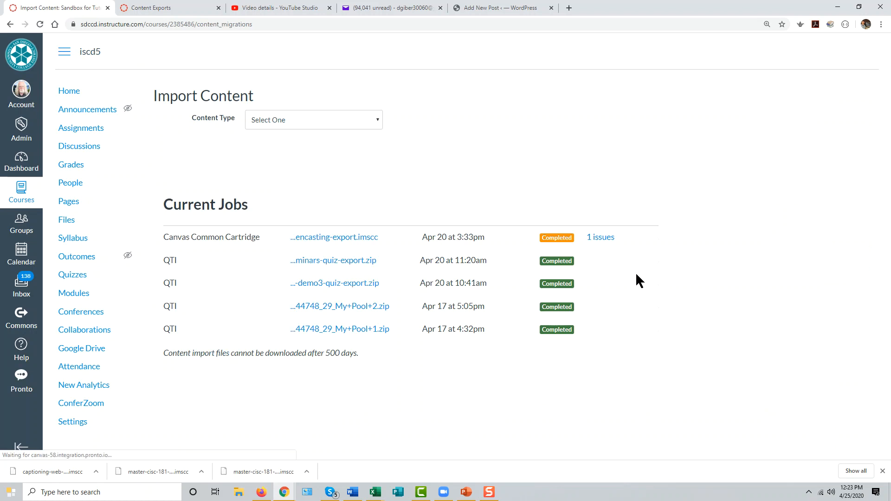
{"action": "left_click", "coordinate": [313, 119]}
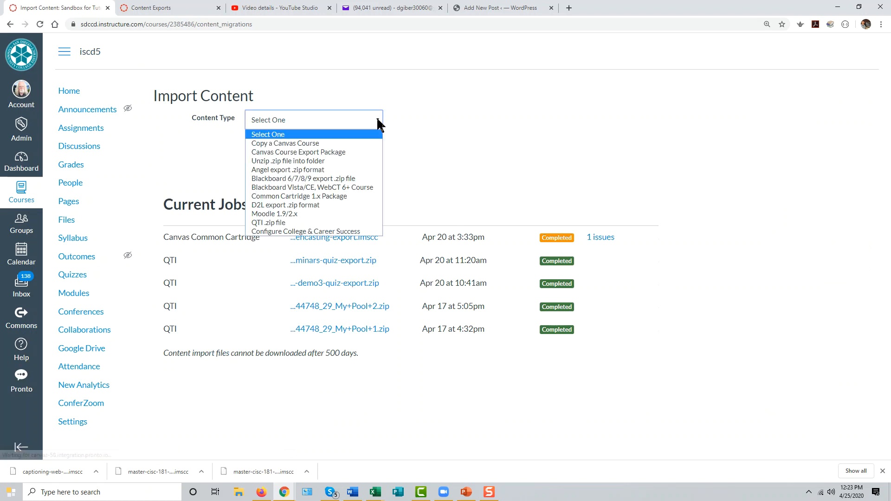
{"action": "mouse_move", "coordinate": [352, 152]}
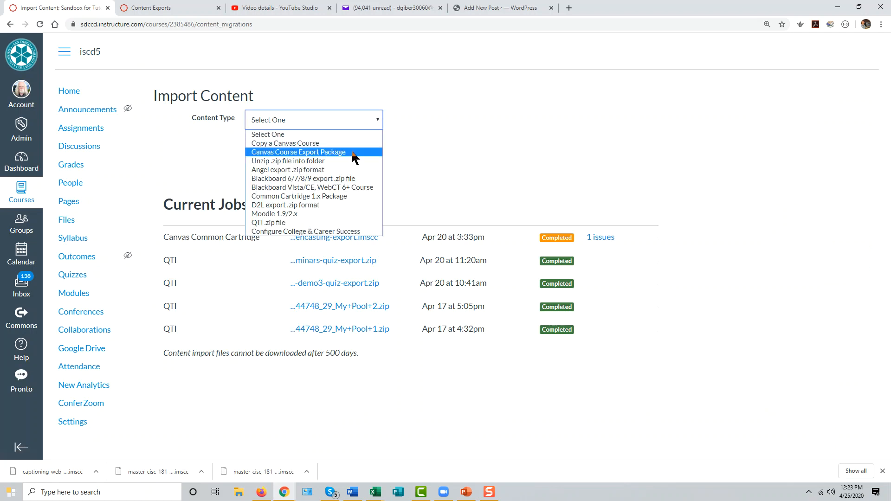
{"action": "mouse_move", "coordinate": [348, 162]}
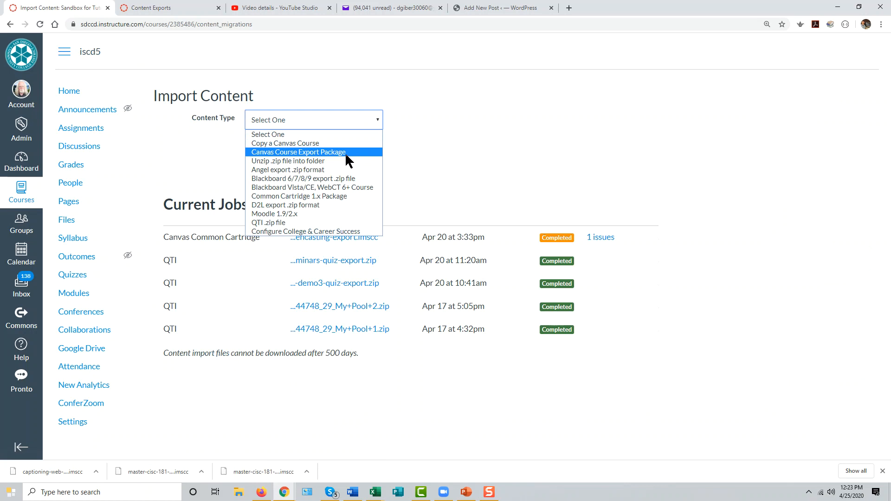
{"action": "left_click", "coordinate": [299, 152]}
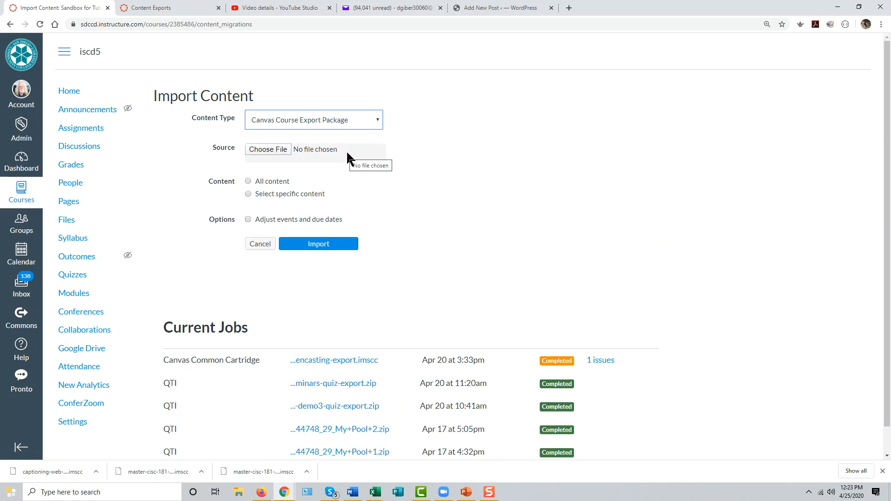
{"action": "mouse_move", "coordinate": [267, 150]}
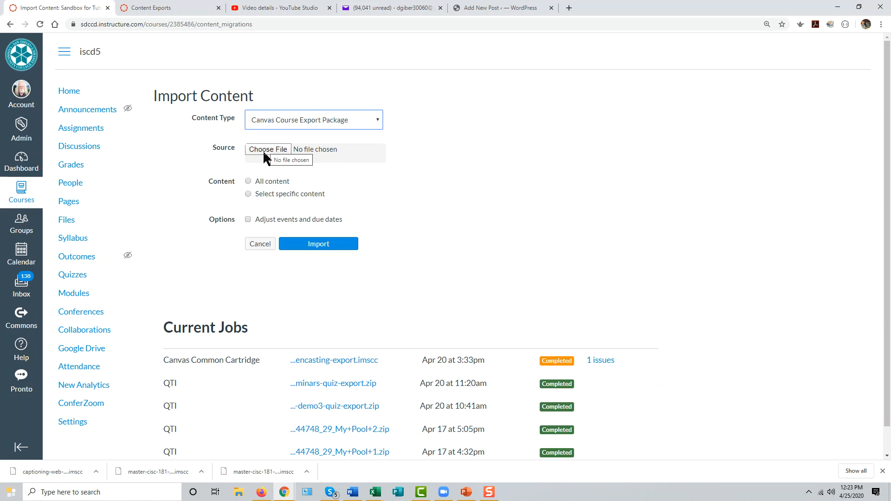
Attach captioning-web-video-export.imscc from Downloads > Canvas course exports as the import source.
{"action": "left_click", "coordinate": [268, 149]}
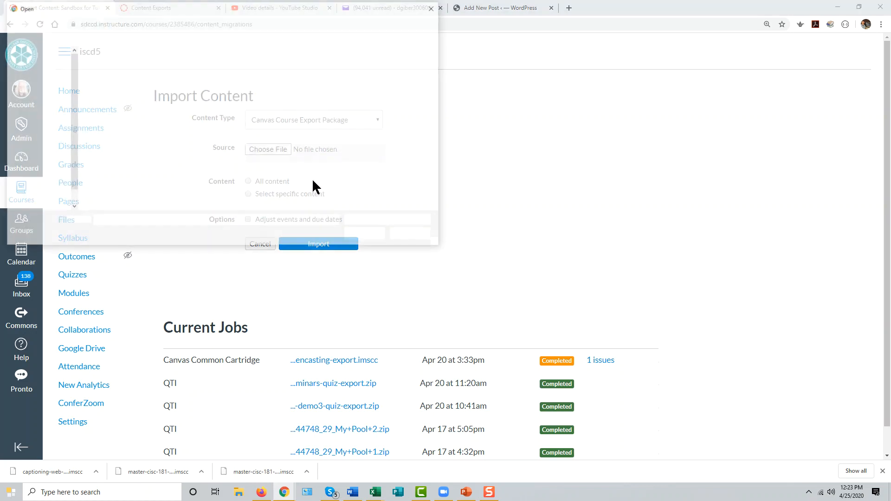
{"action": "left_click", "coordinate": [268, 149]}
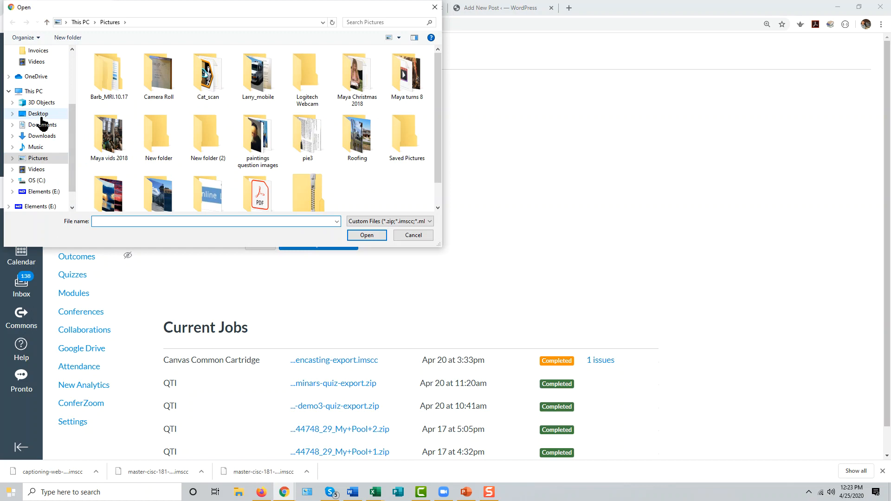
{"action": "left_click", "coordinate": [41, 136]}
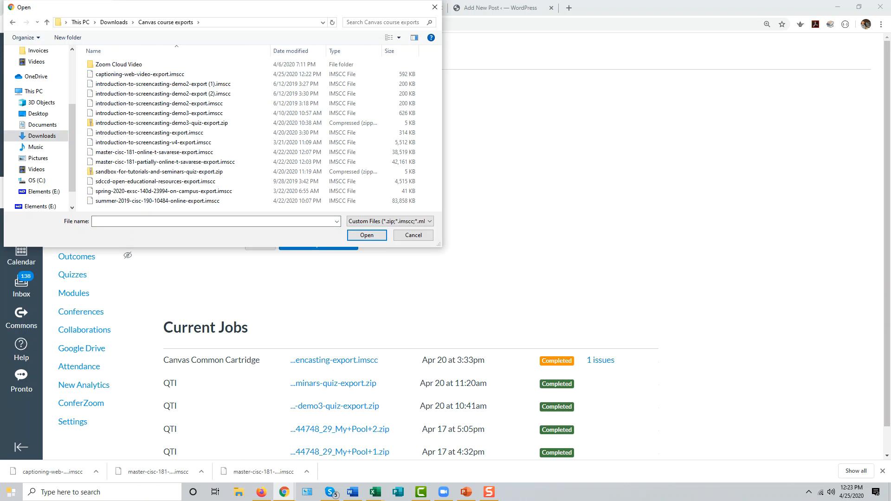
{"action": "left_click", "coordinate": [141, 74]}
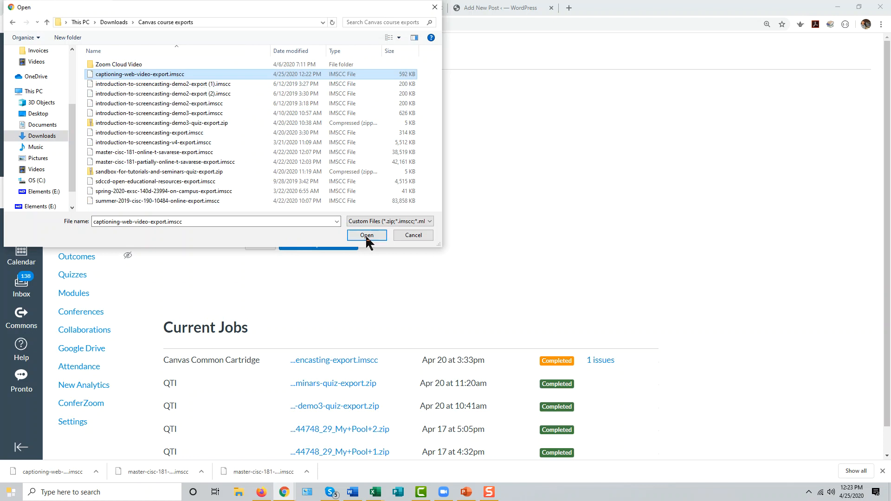
{"action": "mouse_move", "coordinate": [188, 88]}
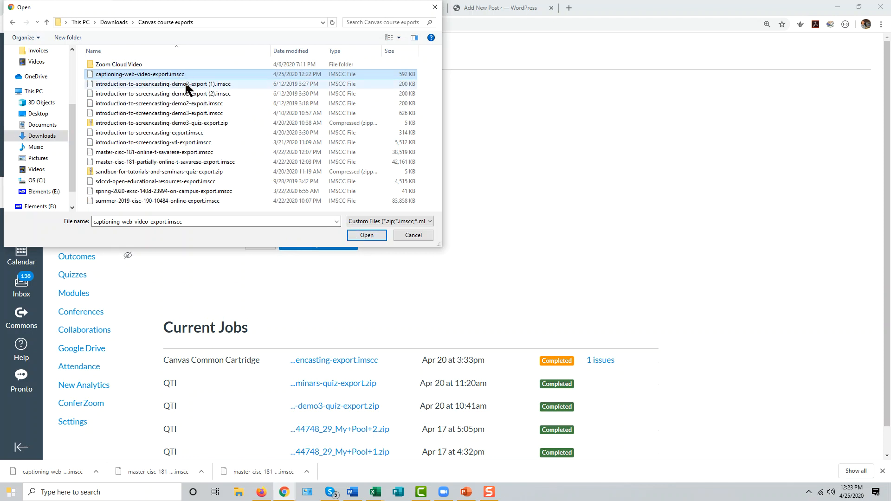
{"action": "left_click", "coordinate": [367, 235]}
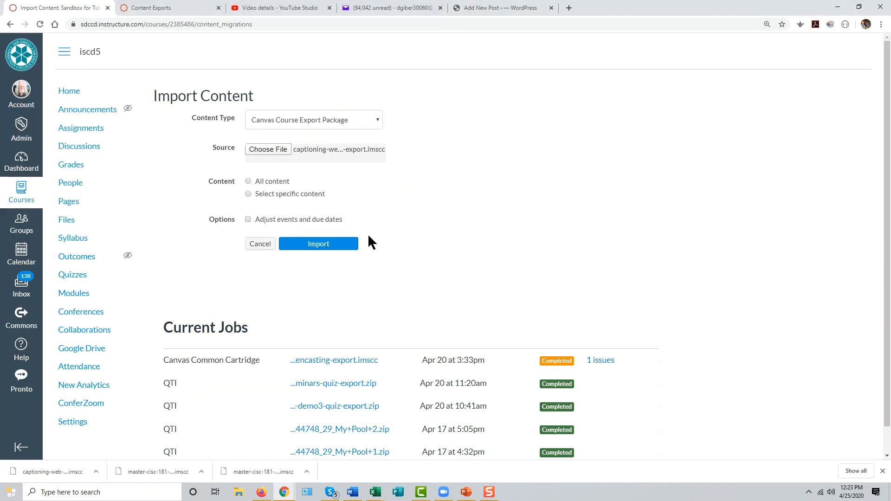
{"action": "mouse_move", "coordinate": [341, 196]}
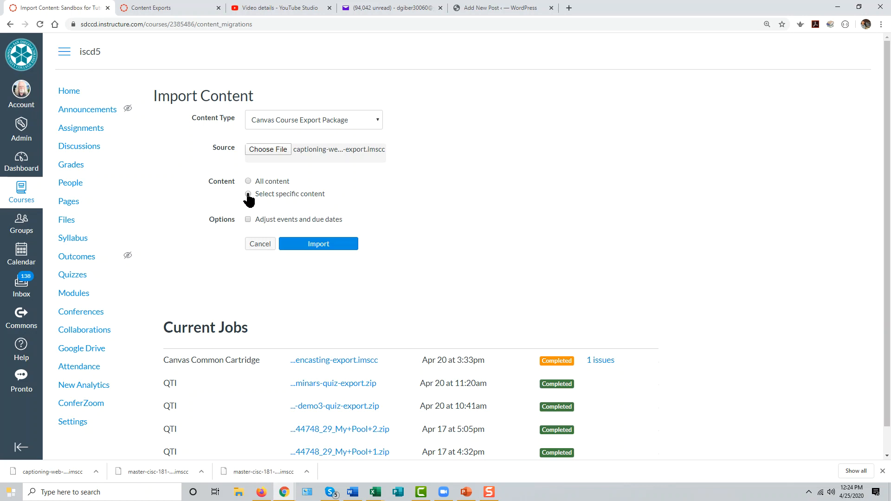
Choose 'Select specific content' and submit the captioning export import.
{"action": "left_click", "coordinate": [248, 194]}
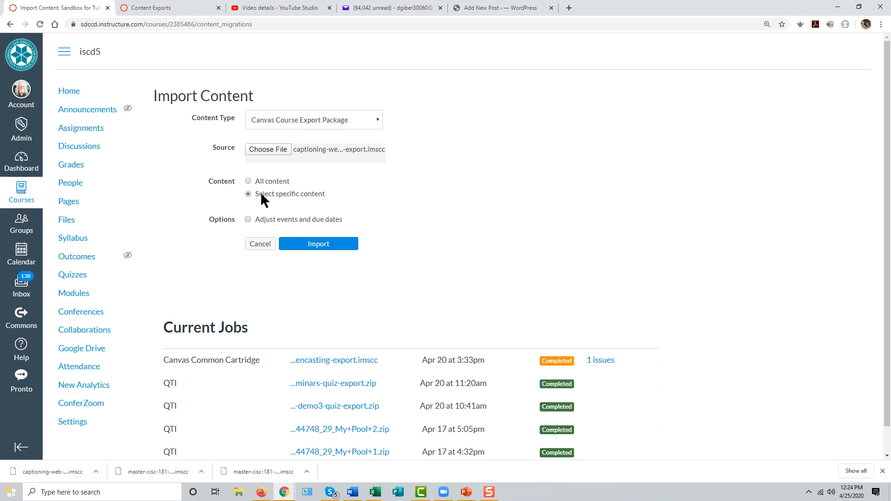
{"action": "mouse_move", "coordinate": [464, 224]}
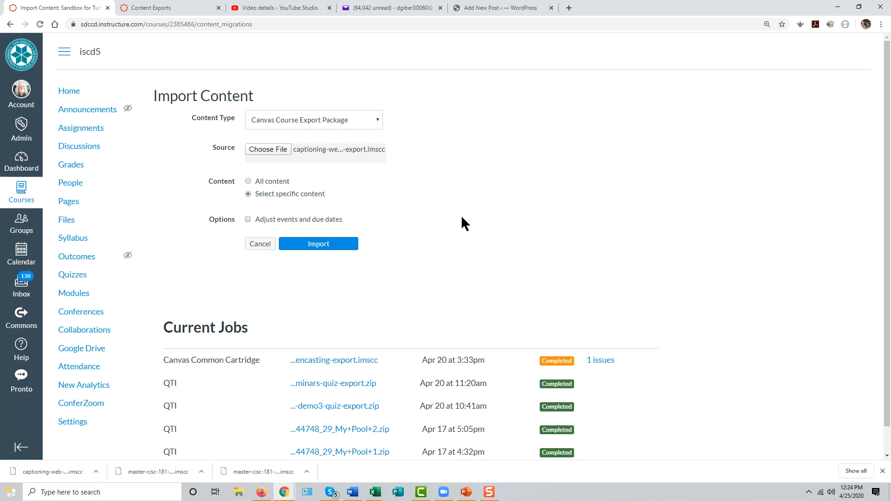
{"action": "mouse_move", "coordinate": [301, 223]}
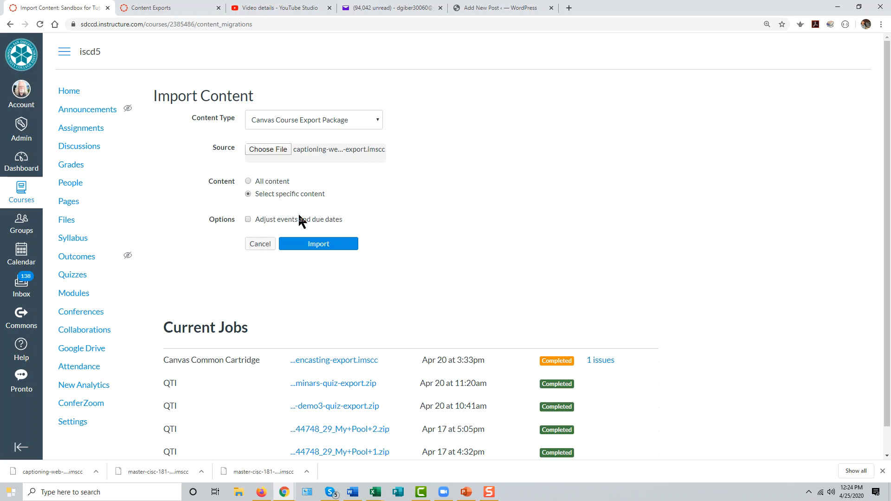
{"action": "left_click", "coordinate": [318, 244]}
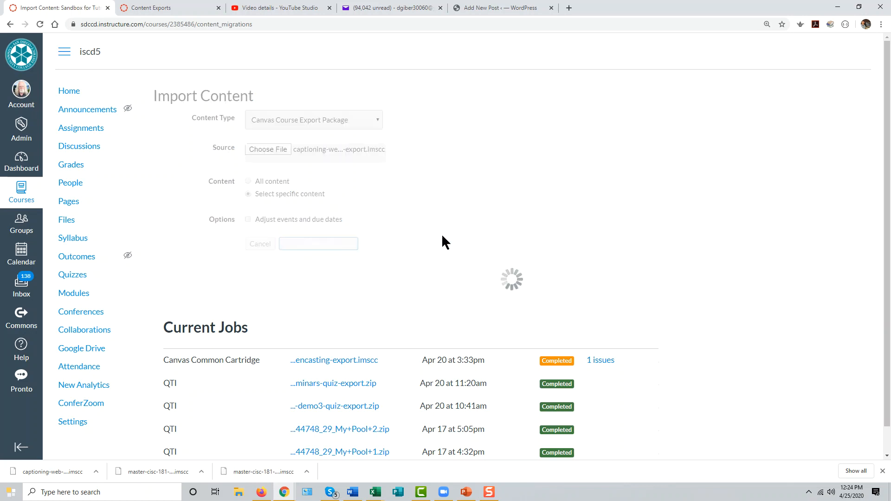
{"action": "mouse_move", "coordinate": [686, 285]}
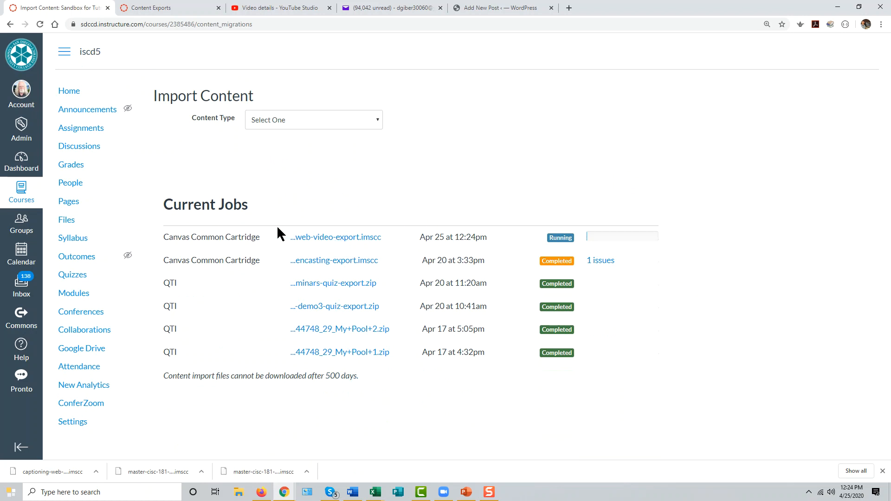
{"action": "mouse_move", "coordinate": [355, 124]}
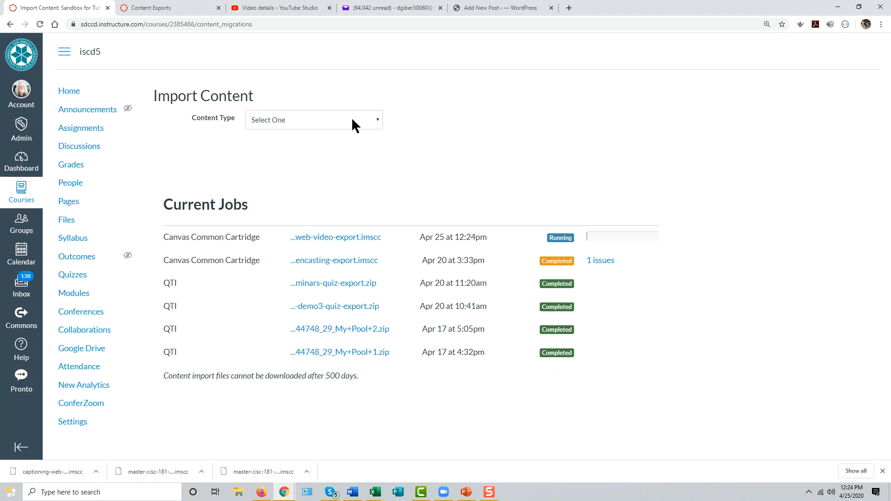
{"action": "mouse_move", "coordinate": [343, 228]}
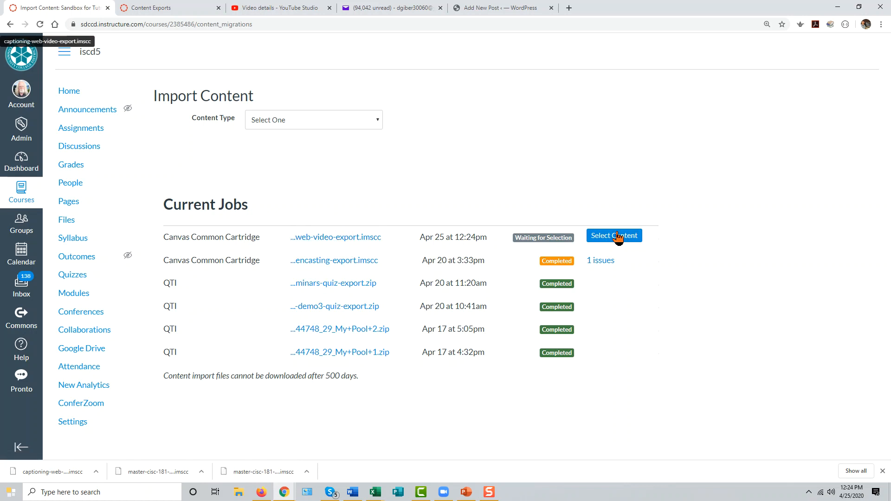
{"action": "mouse_move", "coordinate": [614, 236]}
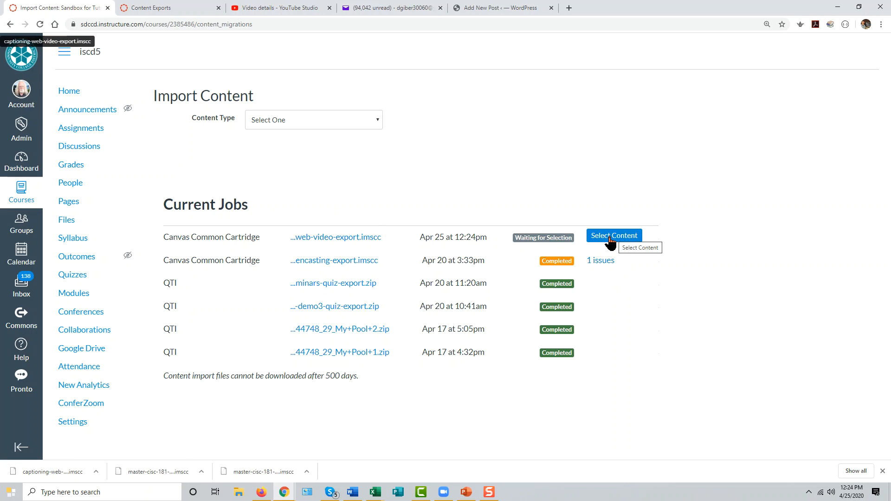
{"action": "mouse_move", "coordinate": [358, 174]}
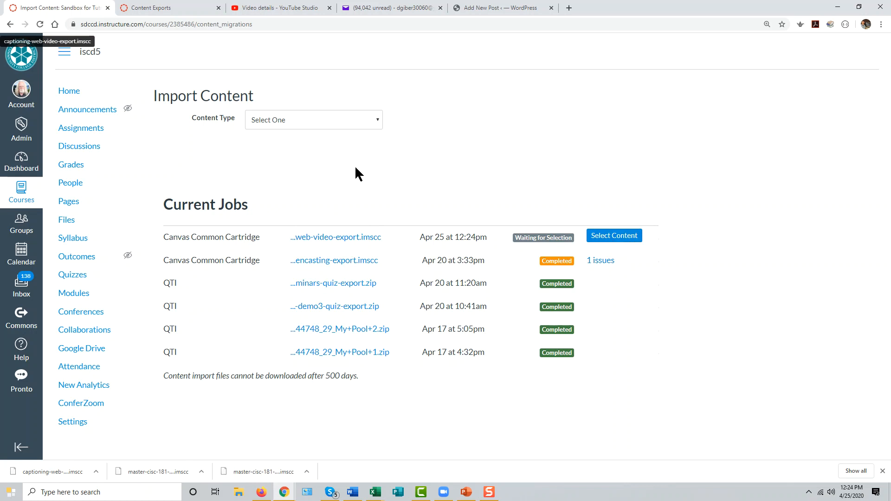
Open Select Content for the waiting captioning-web-video-export.imscc import job.
{"action": "left_click", "coordinate": [614, 236]}
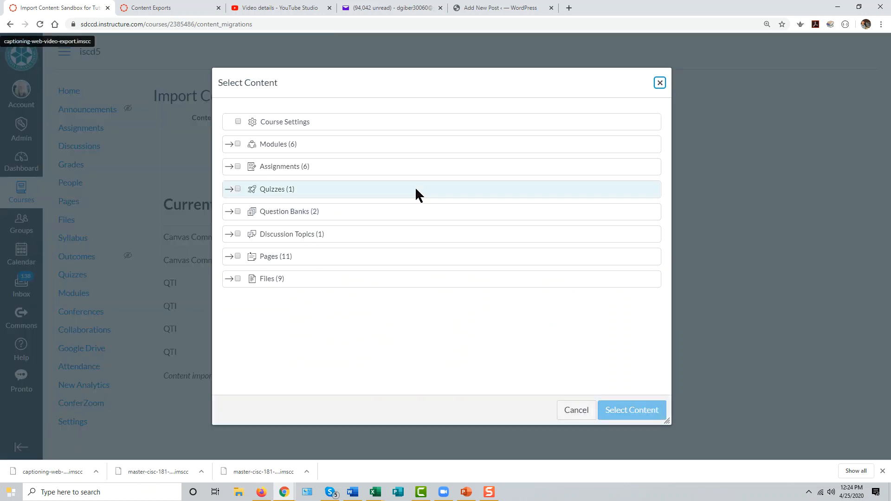
{"action": "mouse_move", "coordinate": [317, 166]}
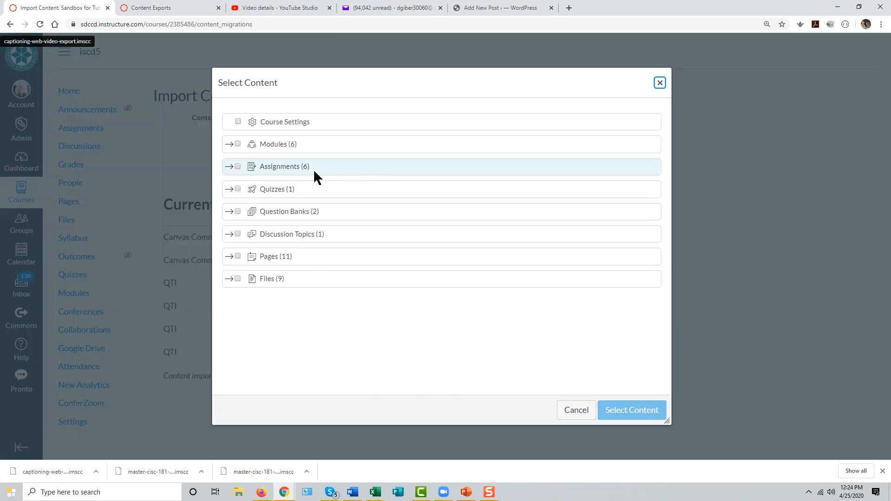
{"action": "mouse_move", "coordinate": [231, 157]}
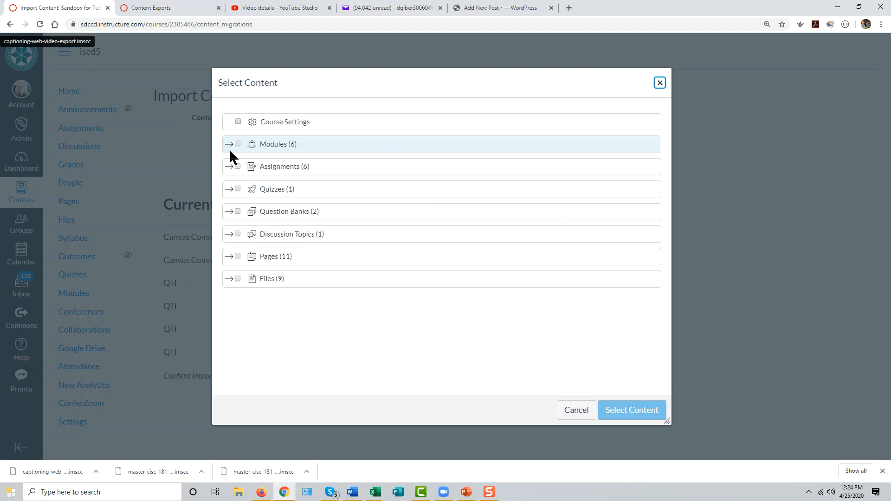
{"action": "mouse_move", "coordinate": [232, 151]}
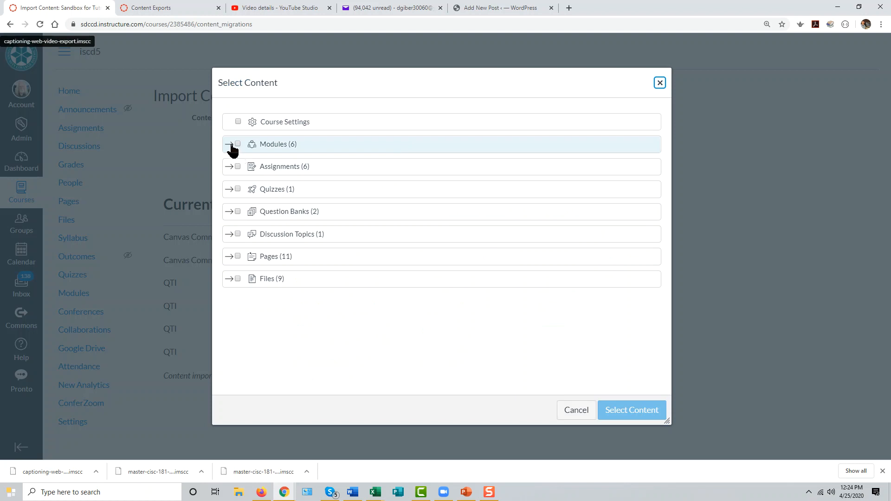
{"action": "mouse_move", "coordinate": [231, 151]}
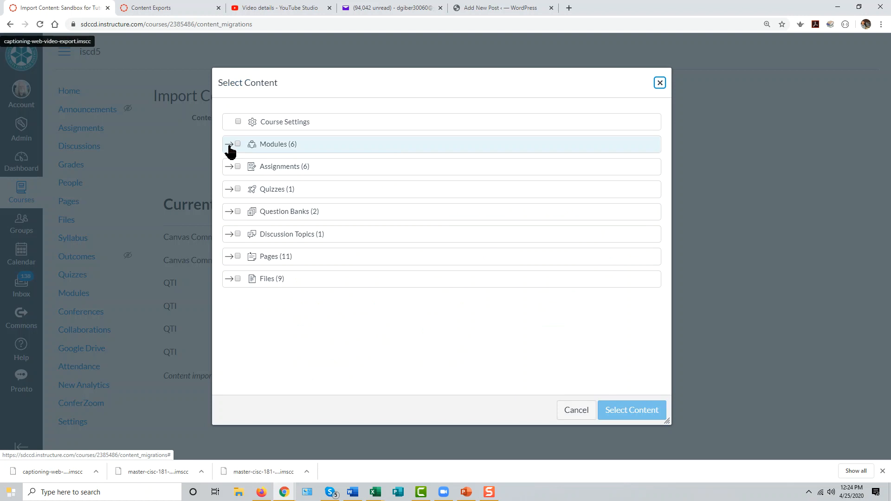
{"action": "mouse_move", "coordinate": [236, 150]}
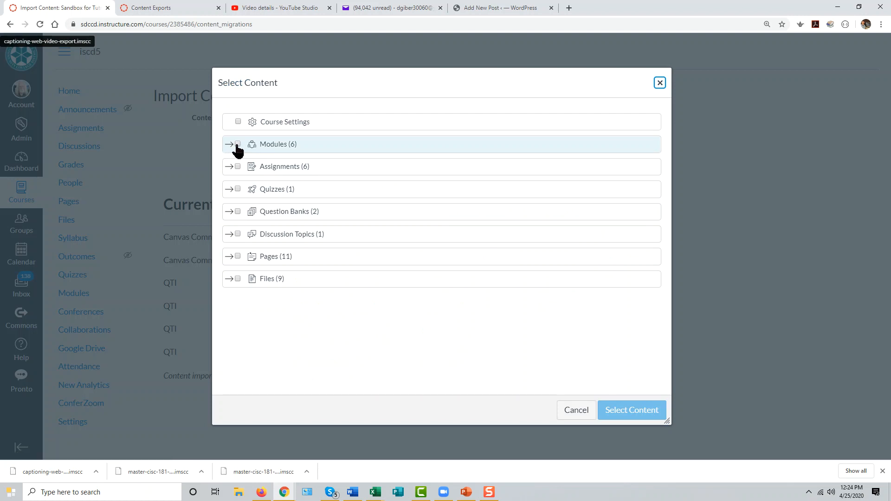
Select only the Traditional Transcription and Captioning module and submit the selection.
{"action": "left_click", "coordinate": [237, 144]}
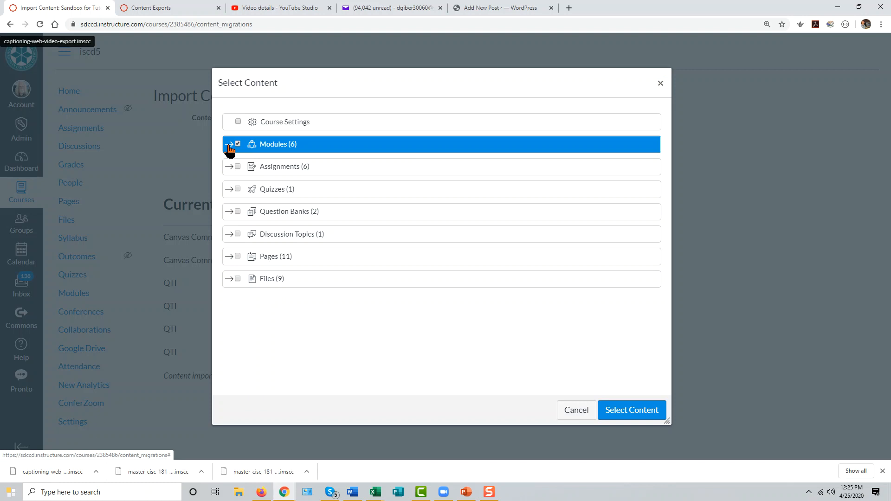
{"action": "left_click", "coordinate": [229, 144]}
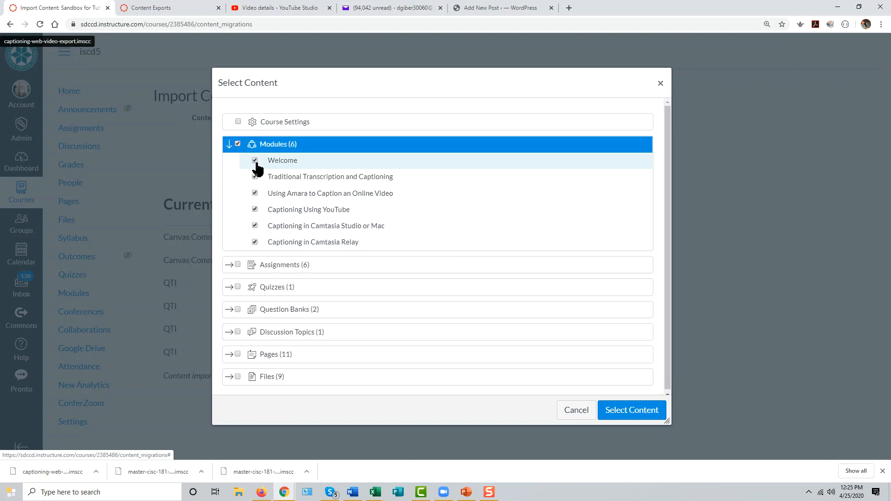
{"action": "left_click", "coordinate": [238, 144]}
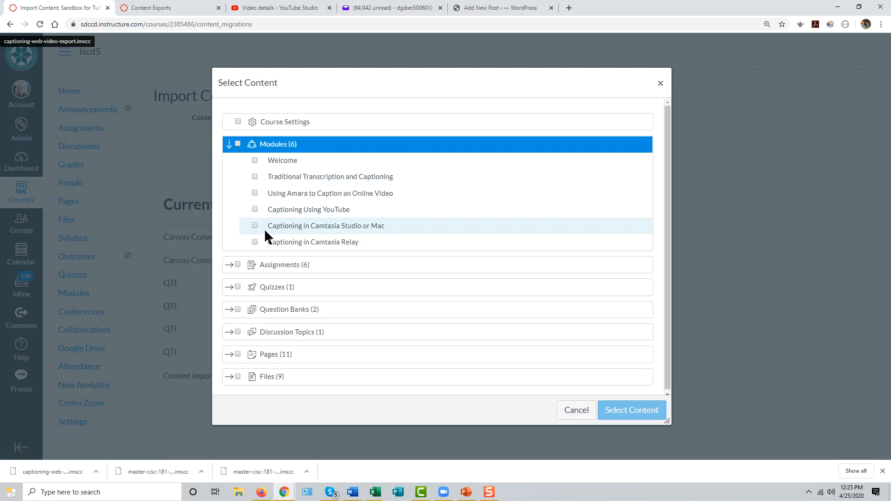
{"action": "mouse_move", "coordinate": [268, 227]}
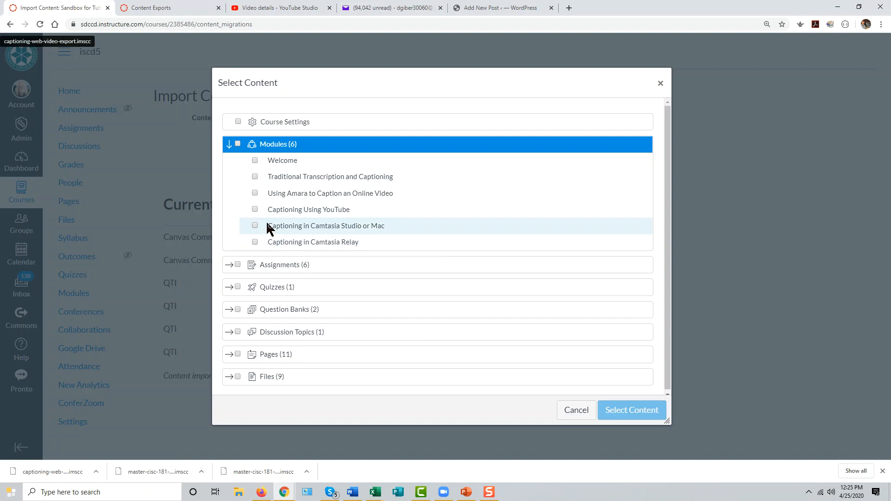
{"action": "mouse_move", "coordinate": [262, 206]}
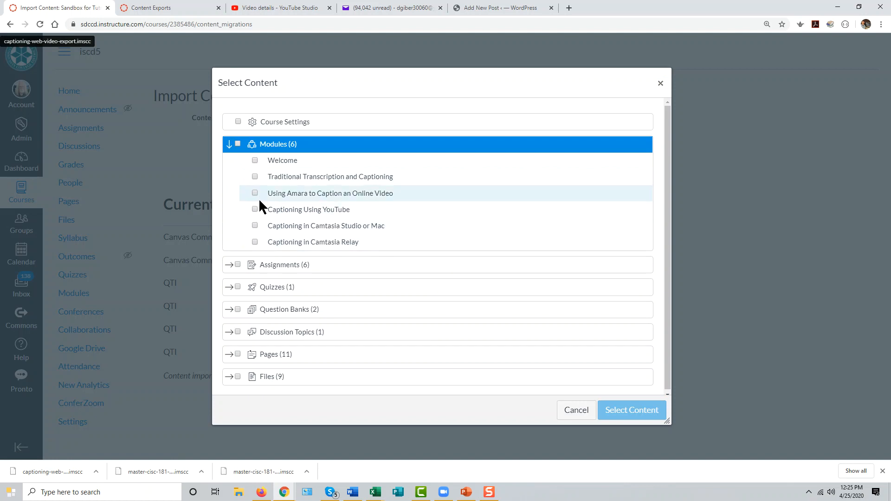
{"action": "mouse_move", "coordinate": [285, 196]}
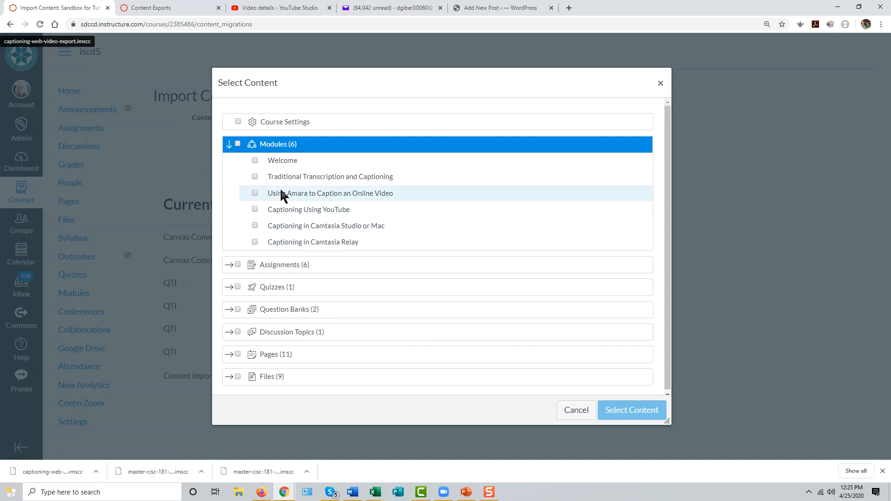
{"action": "left_click", "coordinate": [254, 176]}
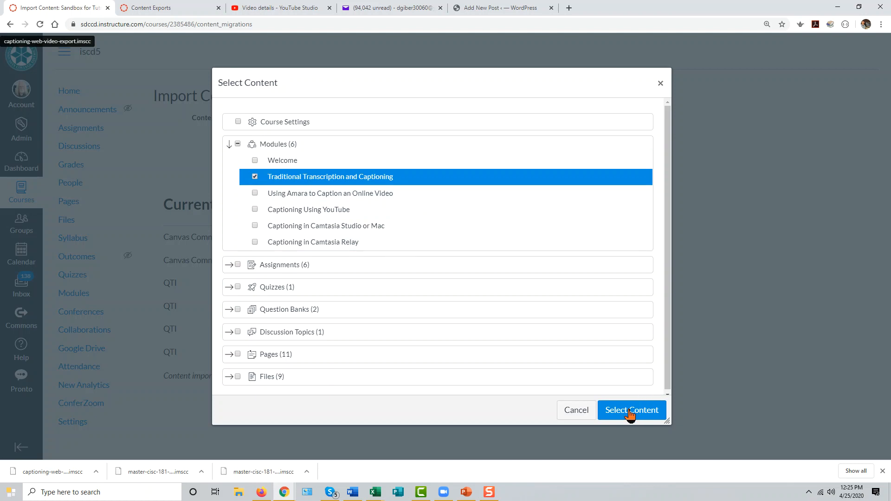
{"action": "left_click", "coordinate": [631, 410]}
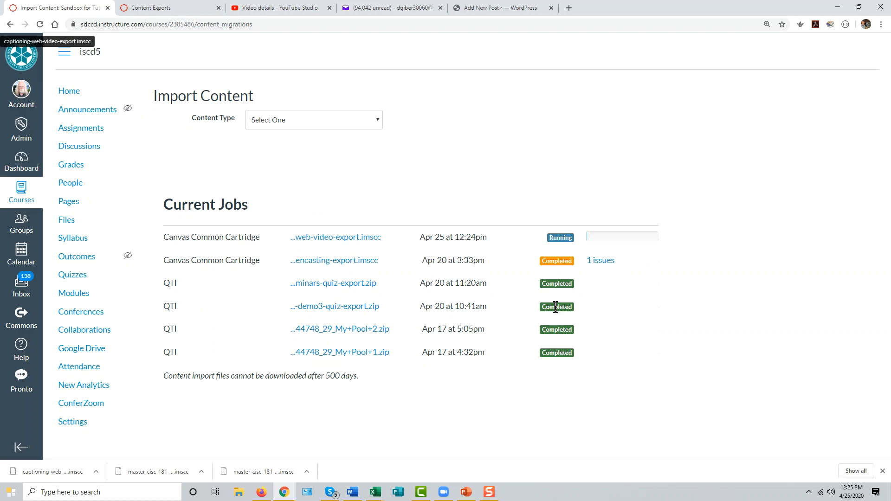
{"action": "mouse_move", "coordinate": [556, 300]}
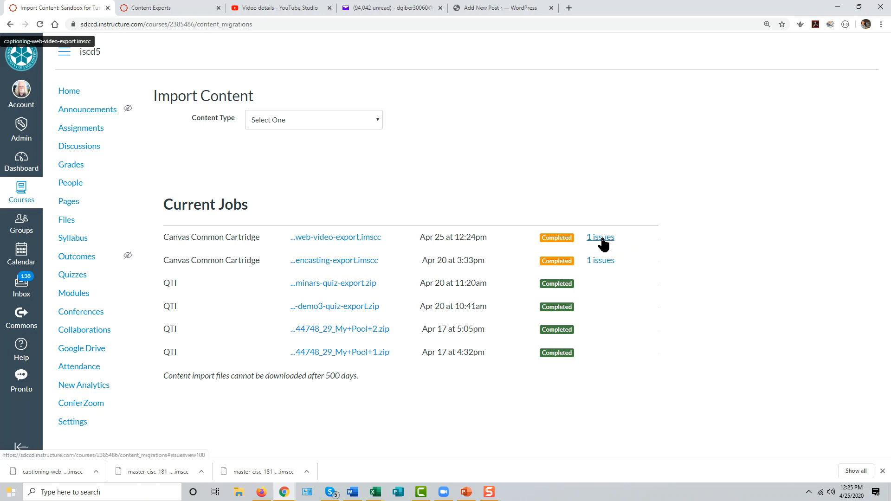
View and hide the import's missing-links issue, then go to the course Modules.
{"action": "left_click", "coordinate": [600, 237]}
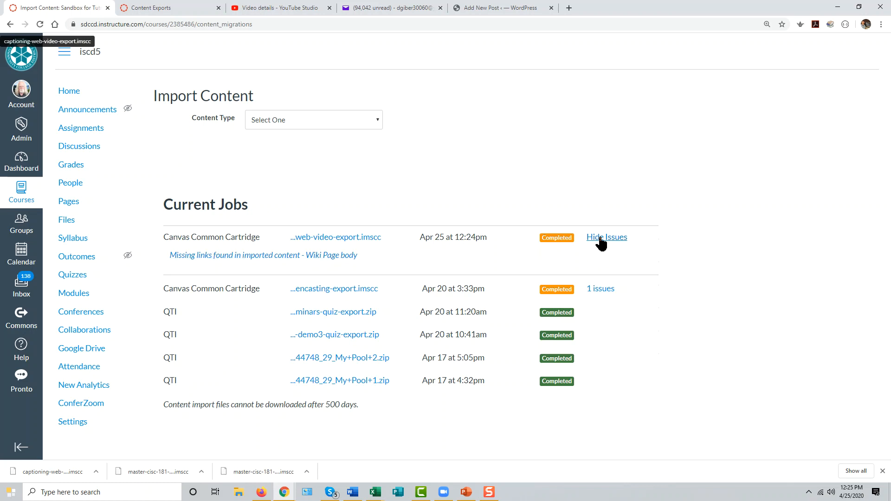
{"action": "left_click", "coordinate": [607, 238]}
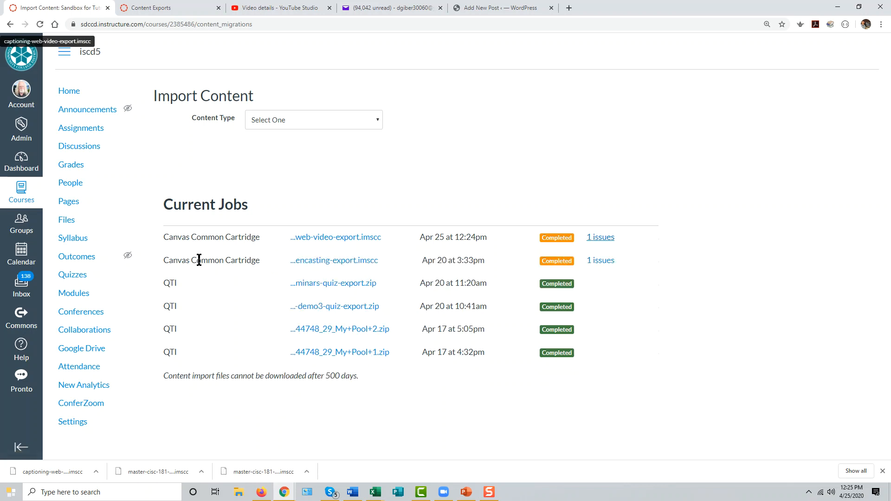
{"action": "mouse_move", "coordinate": [73, 274]}
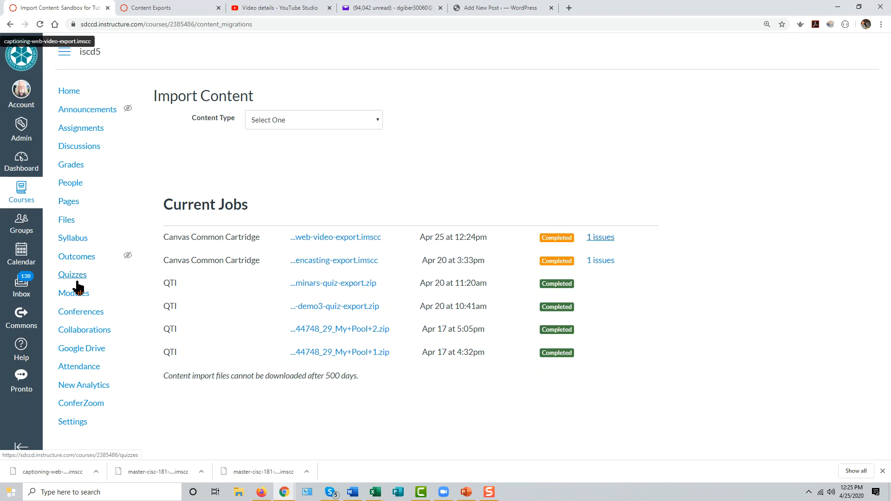
{"action": "left_click", "coordinate": [74, 293]}
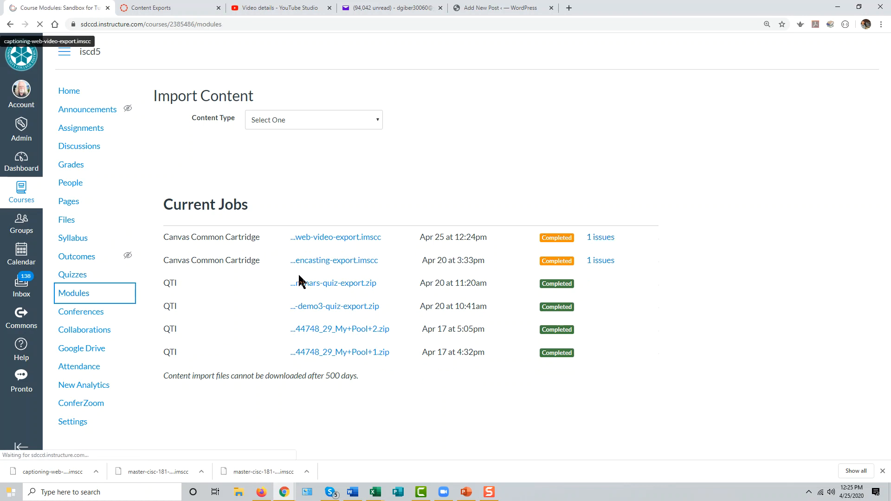
Scroll to the bottom of Modules to find the four-item Traditional Transcription and Captioning module.
{"action": "left_click", "coordinate": [73, 293]}
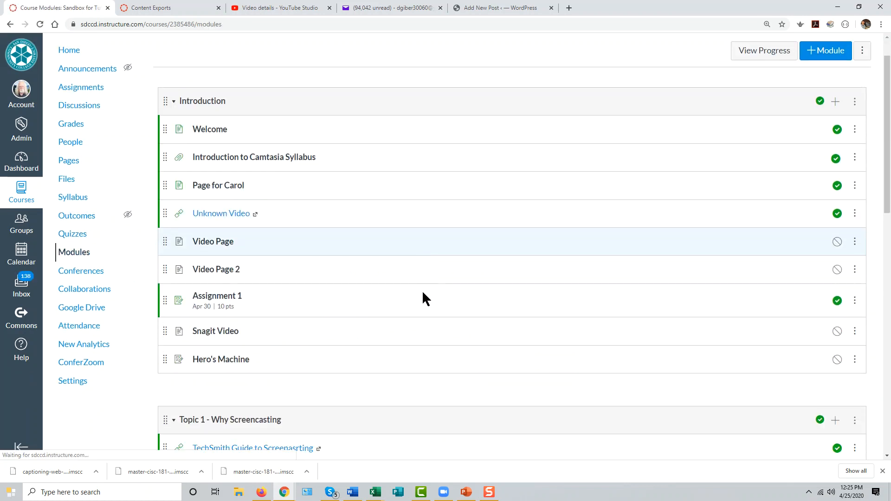
{"action": "scroll", "scroll_direction": "down", "scroll_amount": 3}
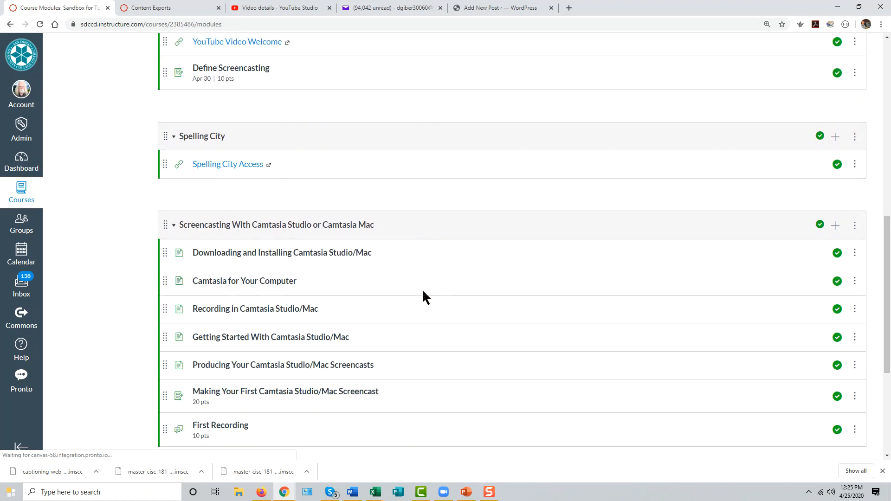
{"action": "scroll", "scroll_direction": "down", "scroll_amount": 3}
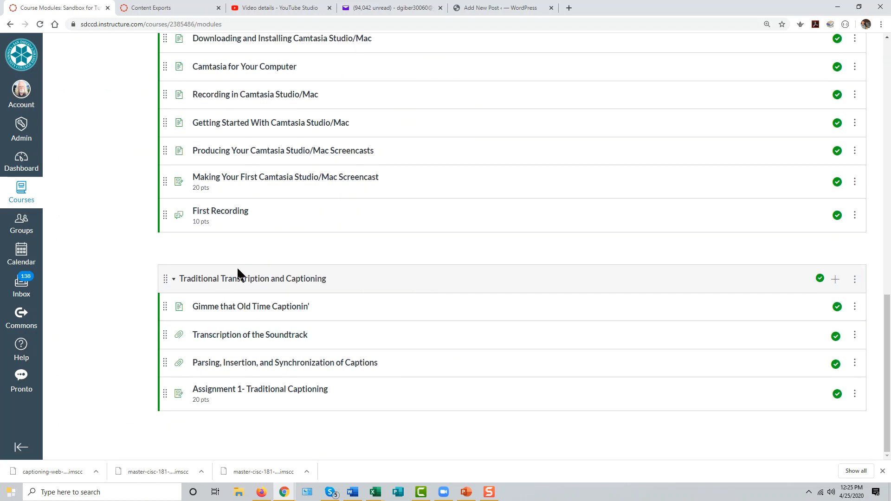
{"action": "mouse_move", "coordinate": [260, 389]}
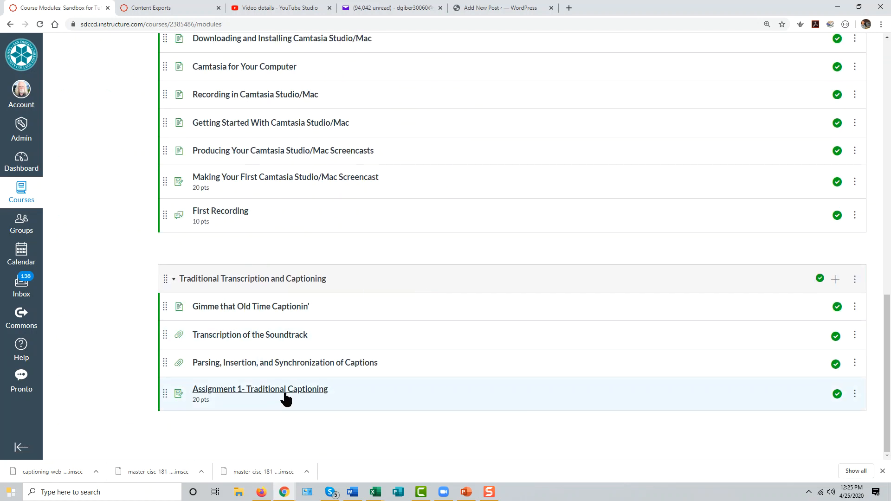